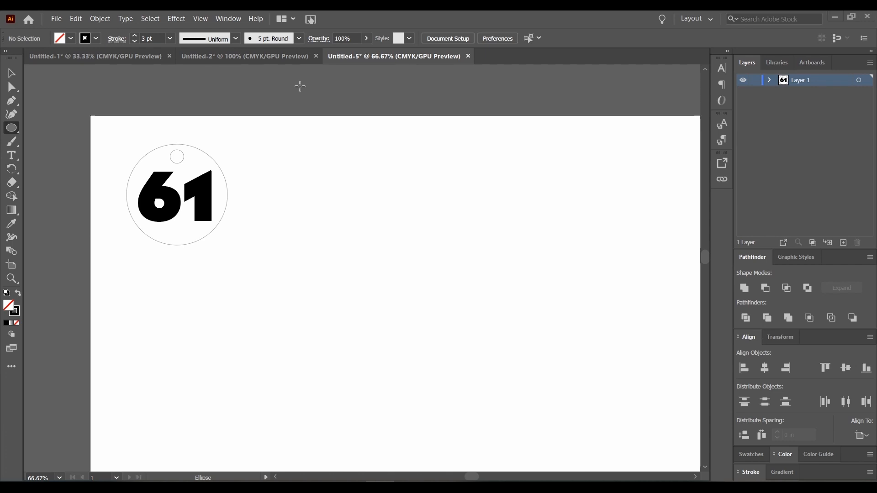
{"action": "mouse_move", "coordinate": [279, 98]}
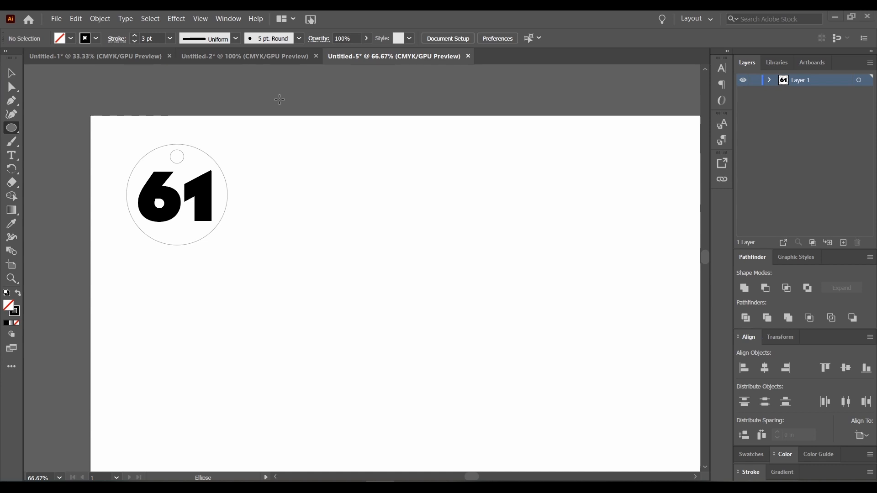
{"action": "mouse_move", "coordinate": [360, 241]}
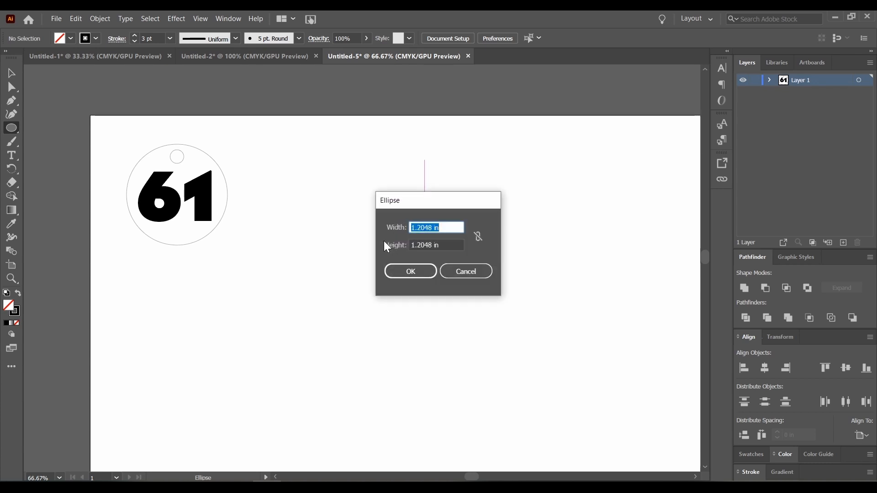
Add a circle right of the tag with a 0.2 pt stroke and select it
{"action": "left_click", "coordinate": [465, 271]}
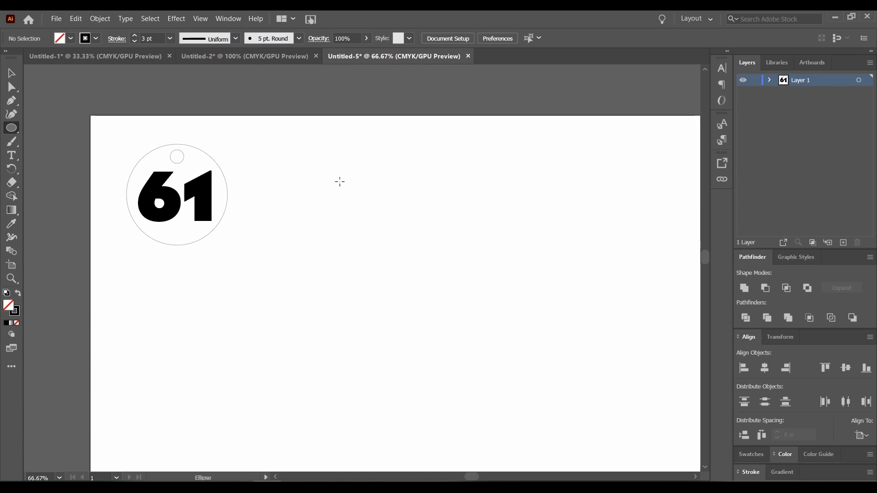
{"action": "left_click_drag", "start_coordinate": [340, 182], "coordinate": [488, 330]}
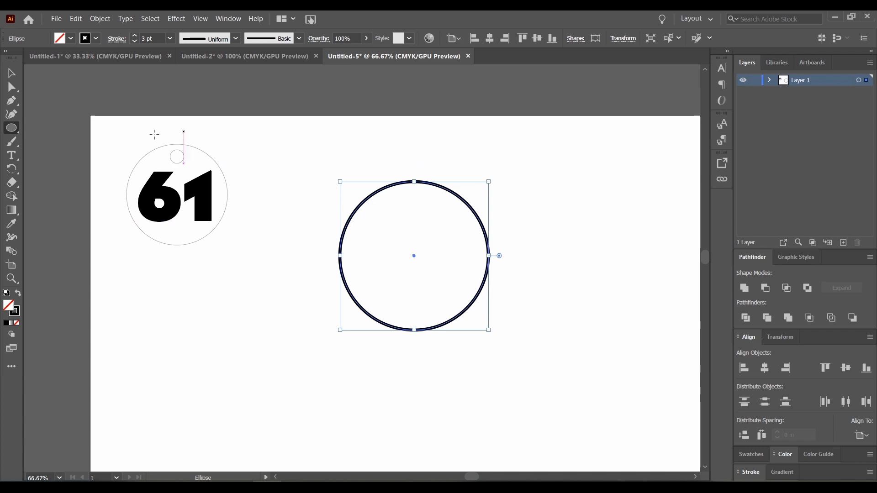
{"action": "mouse_move", "coordinate": [217, 165]}
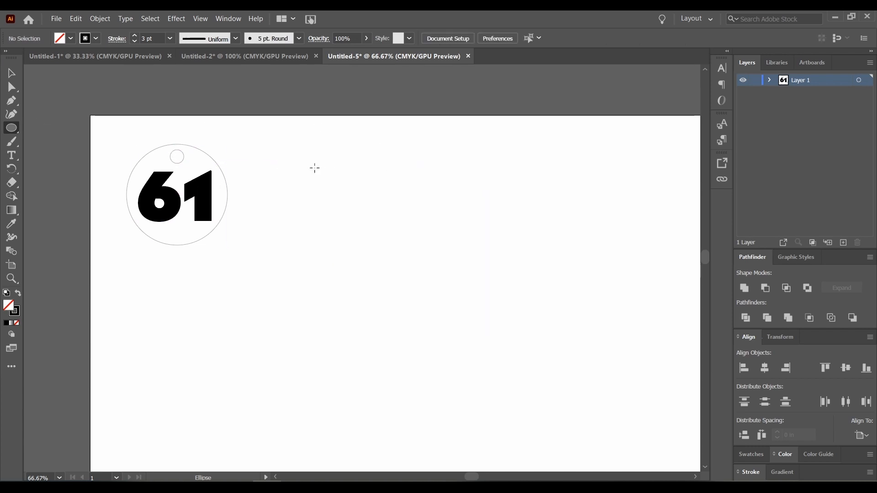
{"action": "left_click_drag", "start_coordinate": [292, 187], "coordinate": [424, 318]}
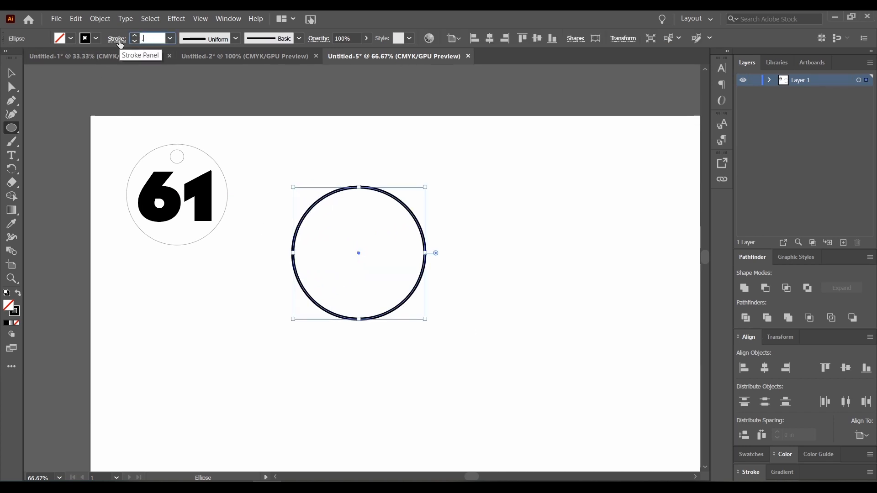
{"action": "type", "text": "0.2 pt"}
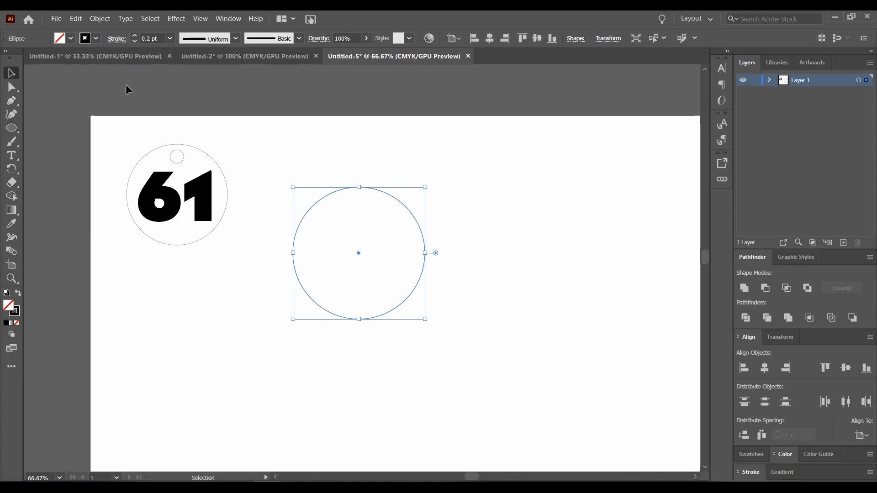
{"action": "mouse_move", "coordinate": [340, 195]}
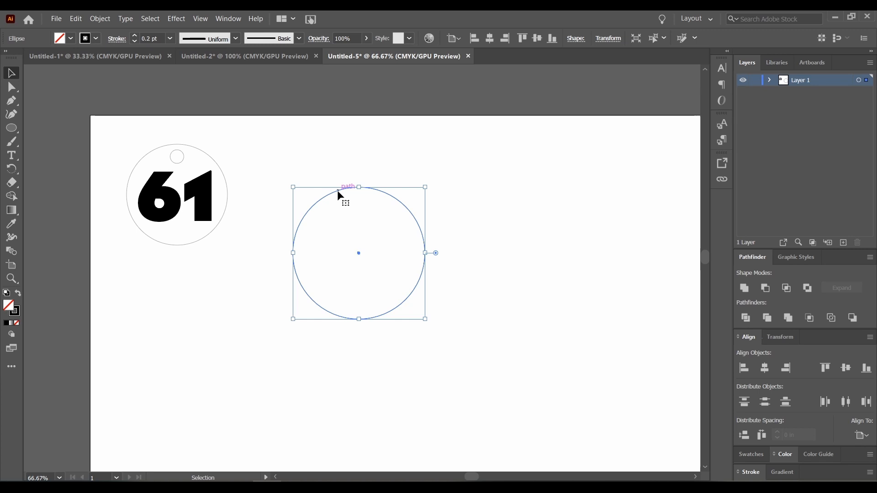
{"action": "left_click", "coordinate": [55, 18]}
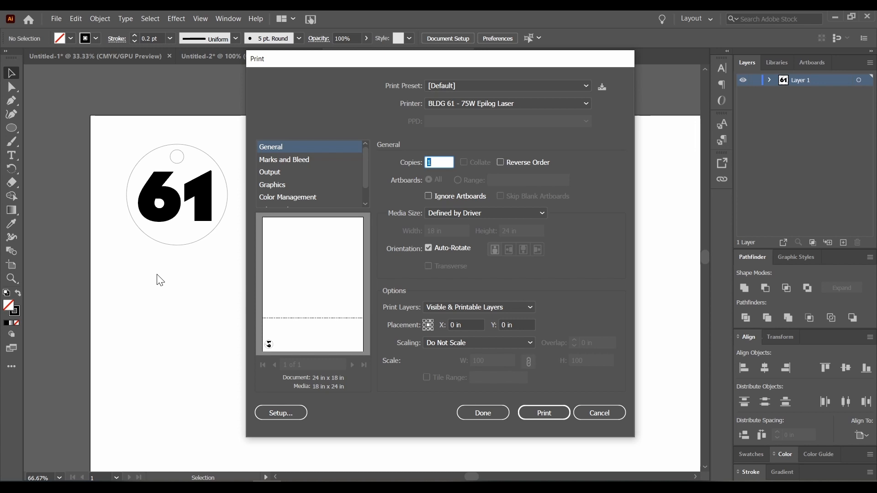
{"action": "mouse_move", "coordinate": [267, 385]}
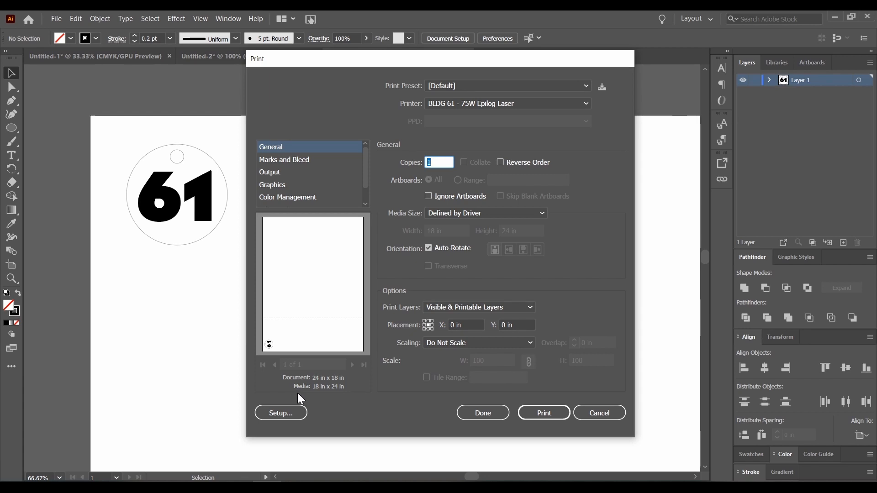
{"action": "mouse_move", "coordinate": [286, 388]}
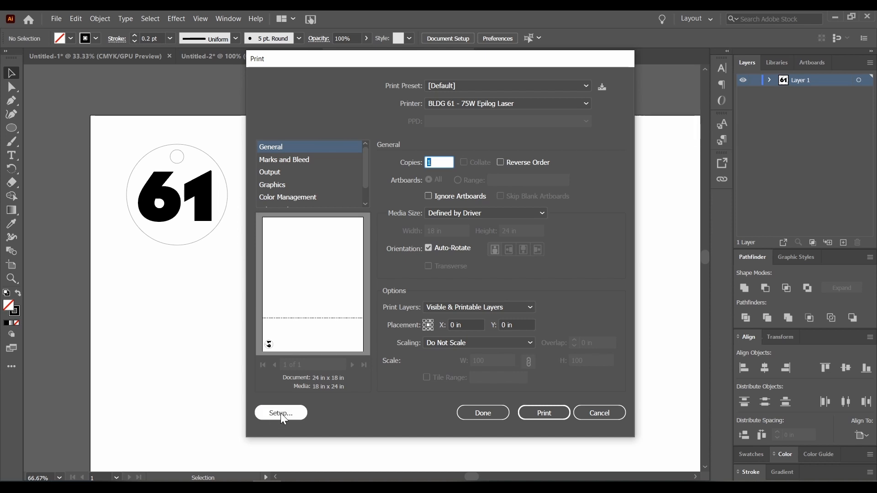
Choose the BLDG 61 - 40W Epilog Laser in Setup and open its printing preferences
{"action": "left_click", "coordinate": [280, 413]}
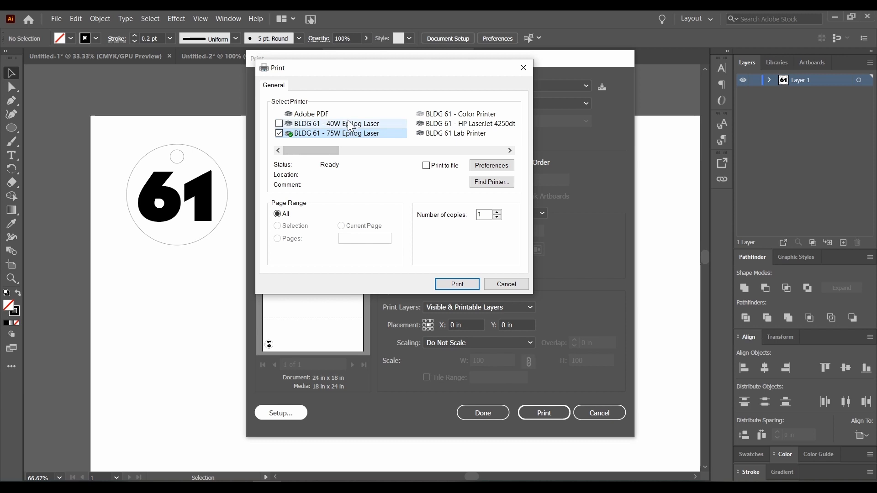
{"action": "left_click", "coordinate": [335, 123]}
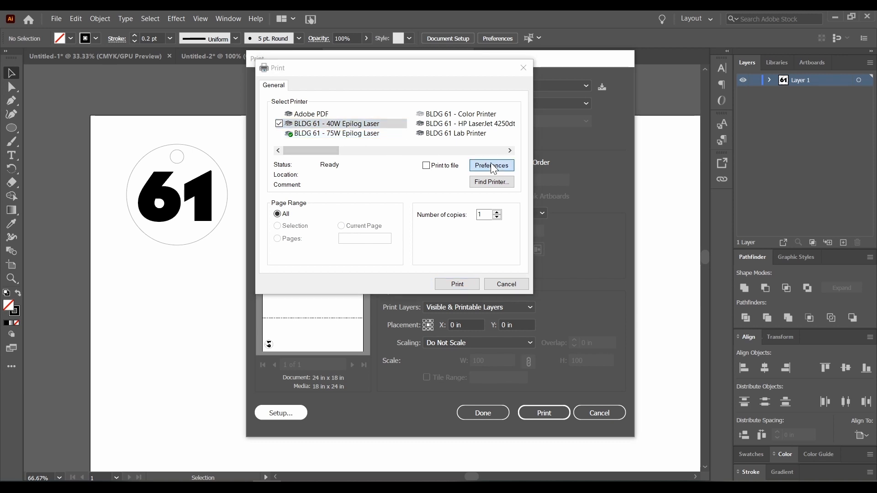
{"action": "left_click", "coordinate": [491, 166]}
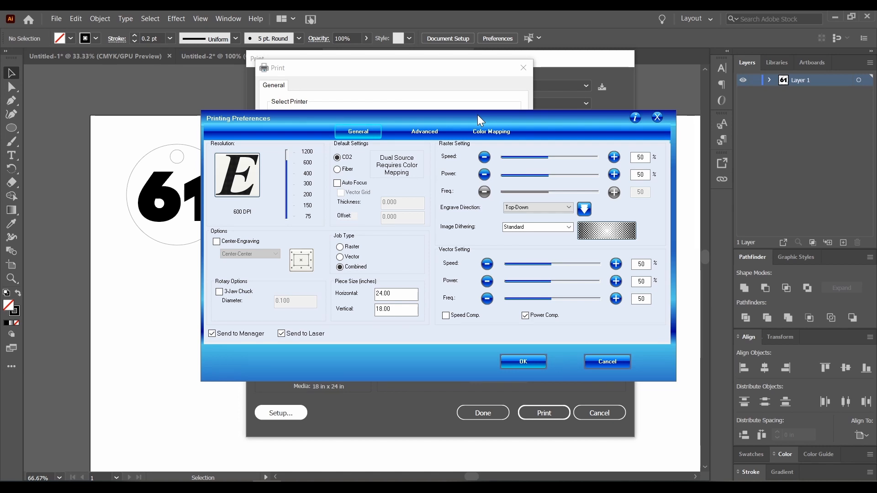
{"action": "mouse_move", "coordinate": [366, 358]}
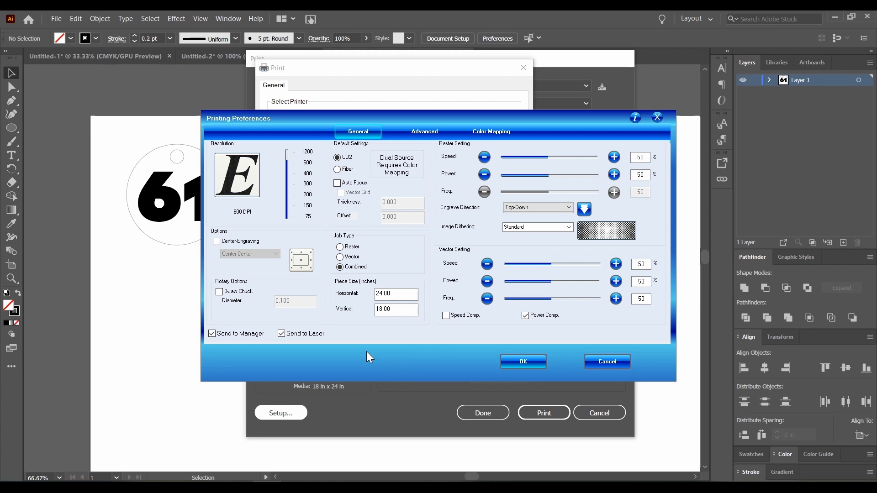
{"action": "mouse_move", "coordinate": [364, 334]}
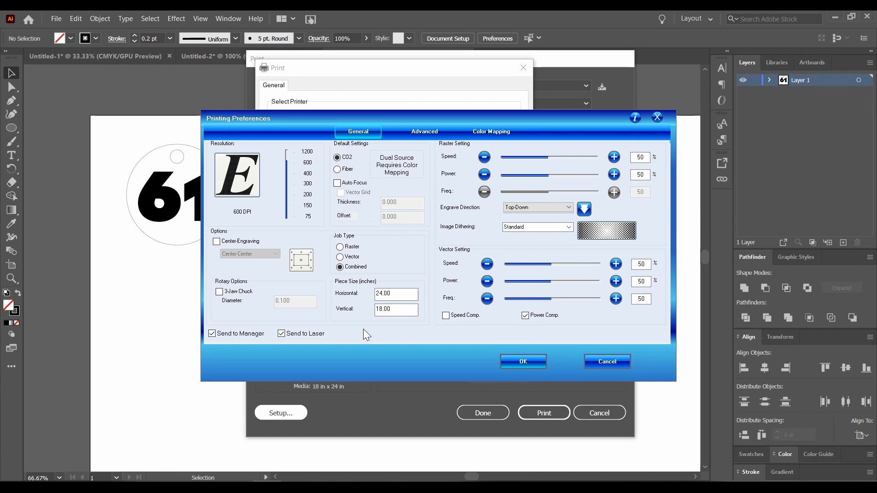
{"action": "mouse_move", "coordinate": [266, 198]}
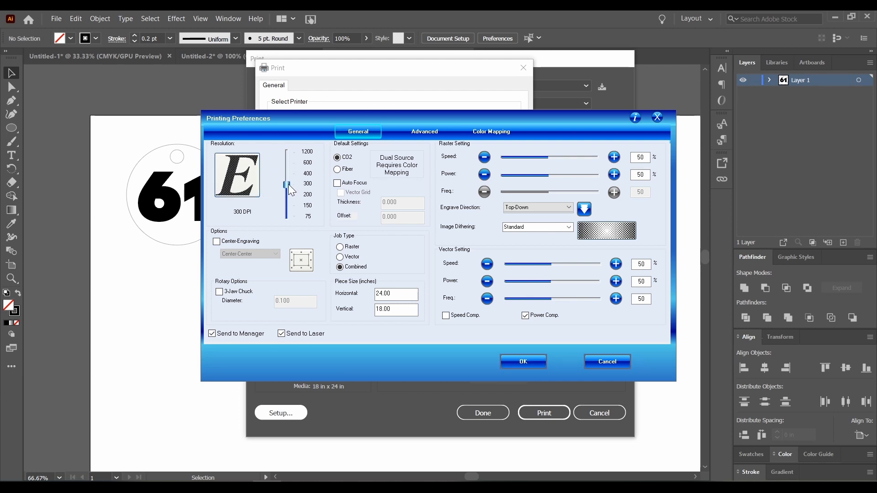
Adjust the Resolution slider until the engraving resolution reads 300 DPI
{"action": "left_click_drag", "start_coordinate": [288, 186], "coordinate": [287, 218]}
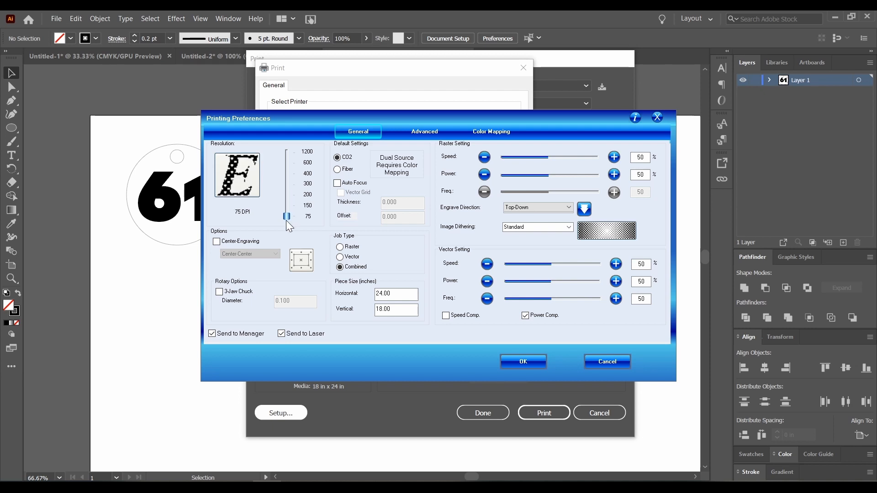
{"action": "left_click_drag", "start_coordinate": [286, 217], "coordinate": [285, 145]}
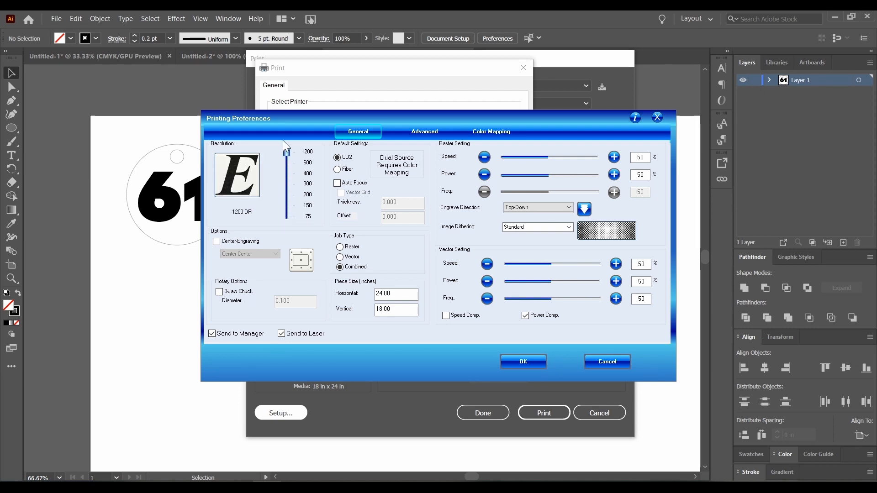
{"action": "left_click_drag", "start_coordinate": [286, 144], "coordinate": [286, 217]}
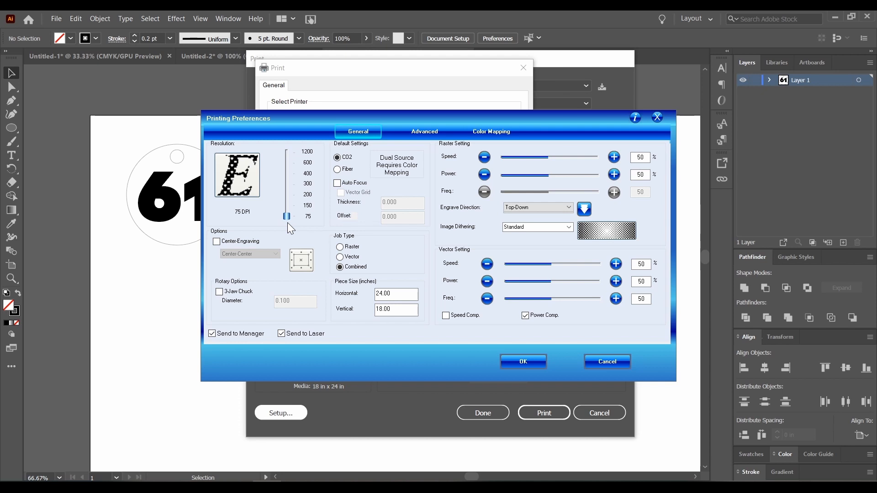
{"action": "left_click_drag", "start_coordinate": [286, 216], "coordinate": [286, 195]}
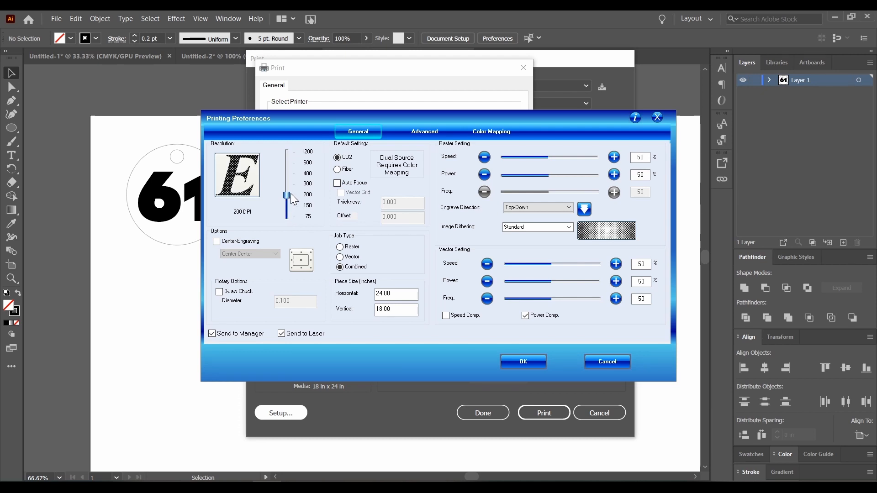
{"action": "left_click_drag", "start_coordinate": [288, 195], "coordinate": [288, 183]}
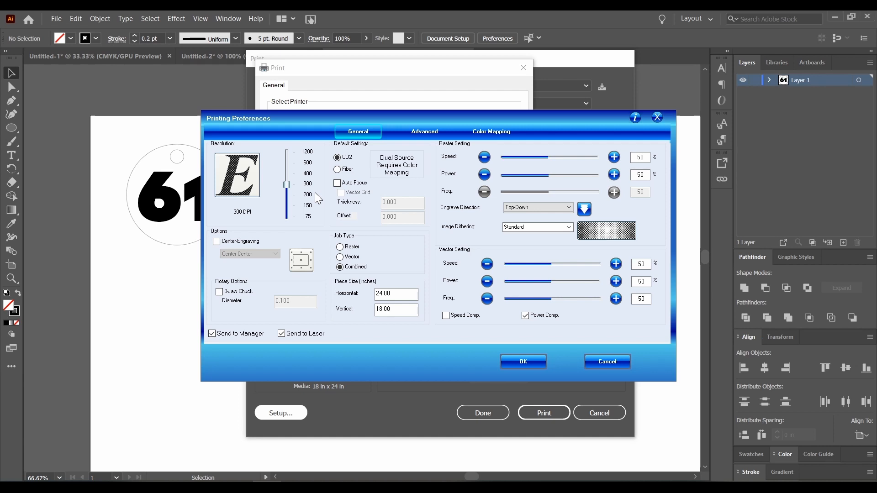
{"action": "mouse_move", "coordinate": [572, 241]}
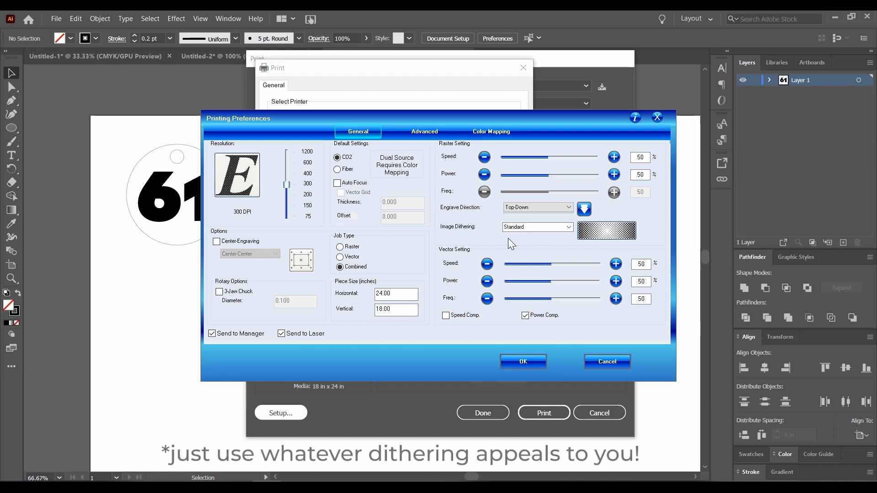
Switch Image Dithering from Standard to Jarvis
{"action": "left_click", "coordinate": [535, 227]}
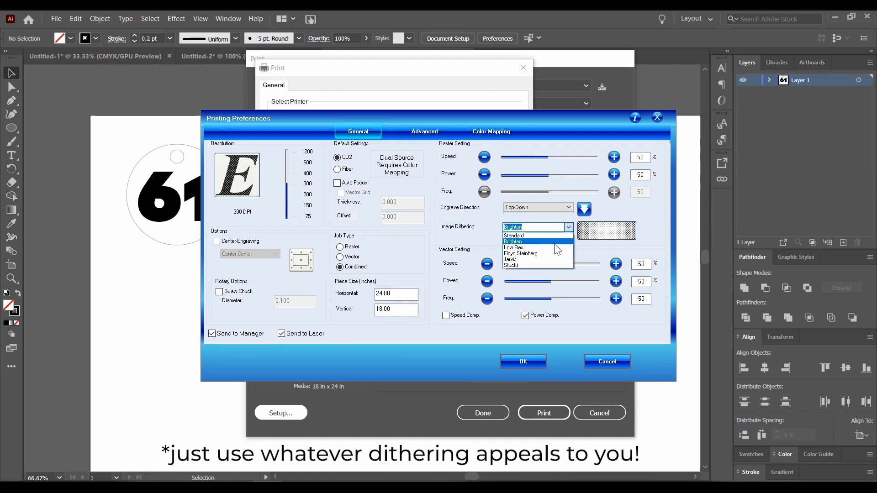
{"action": "left_click", "coordinate": [509, 260]}
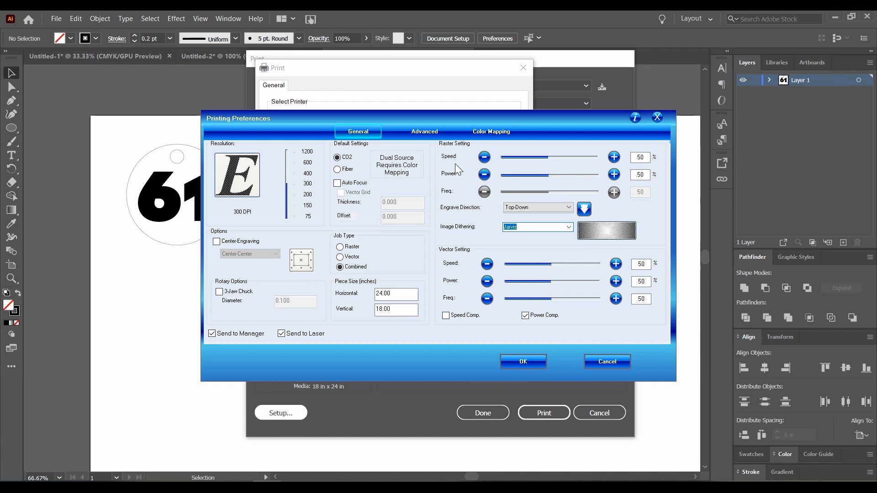
{"action": "mouse_move", "coordinate": [458, 166]}
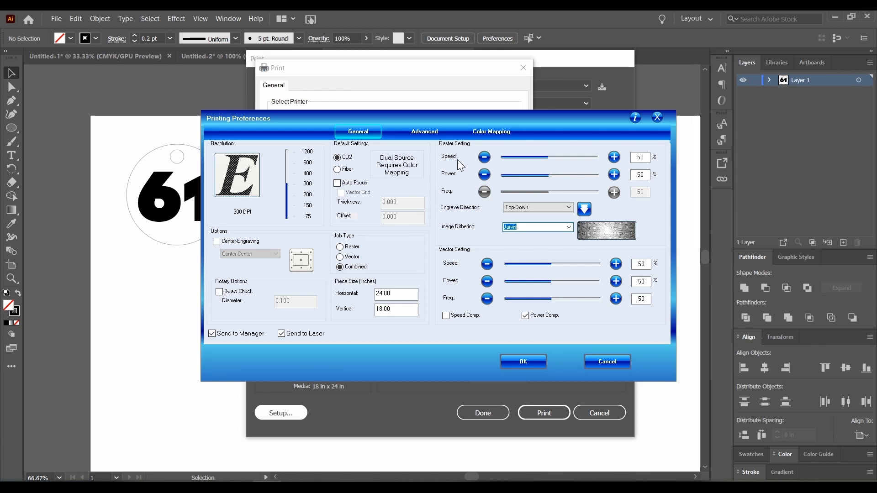
Set raster speed 70% and power 100%, vector speed 3% and power 100%
{"action": "left_click_drag", "start_coordinate": [547, 157], "coordinate": [515, 157]}
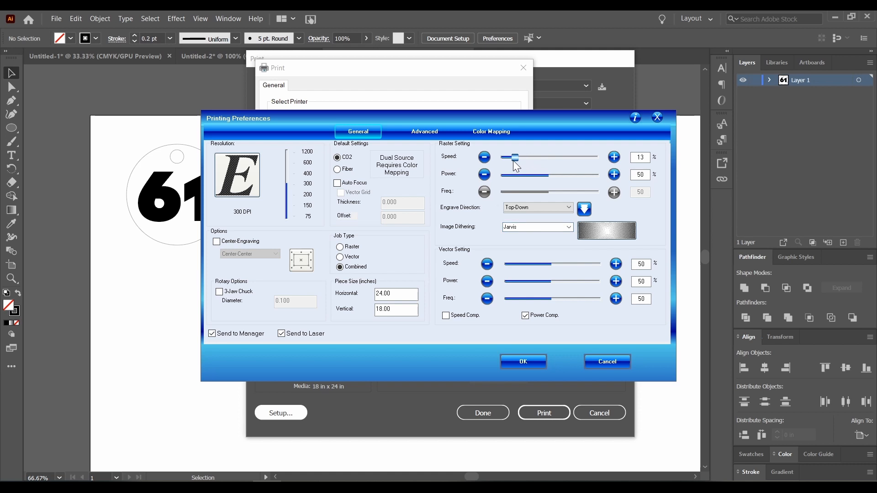
{"action": "left_click_drag", "start_coordinate": [514, 157], "coordinate": [592, 157]}
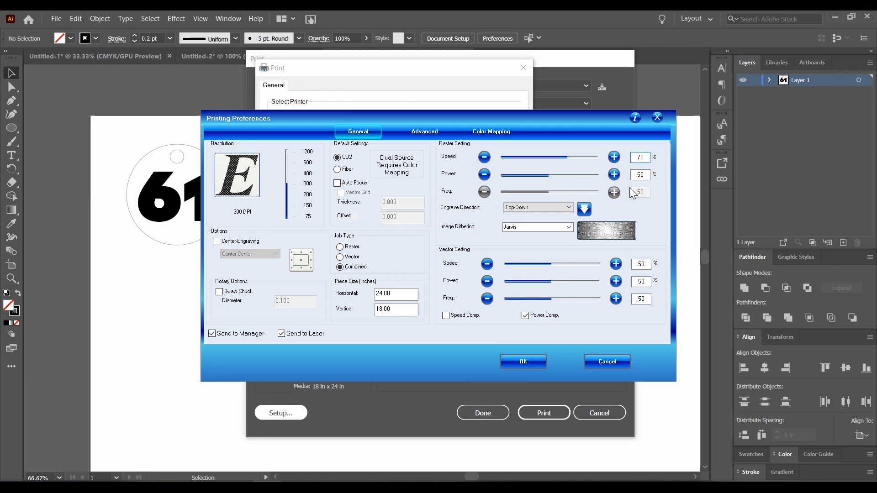
{"action": "type", "text": "100"}
{"action": "type", "text": "3"}
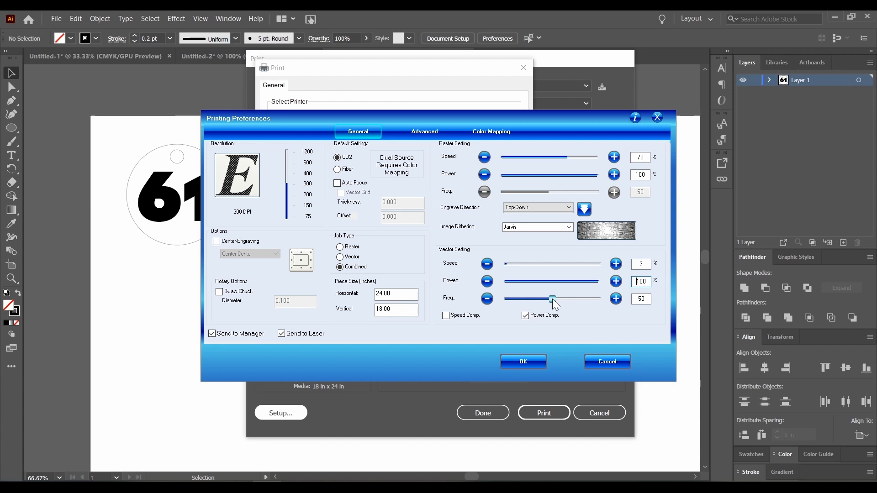
Bring the Vector Freq. slider down and nudge it until it reads 10
{"action": "left_click_drag", "start_coordinate": [553, 299], "coordinate": [520, 299]}
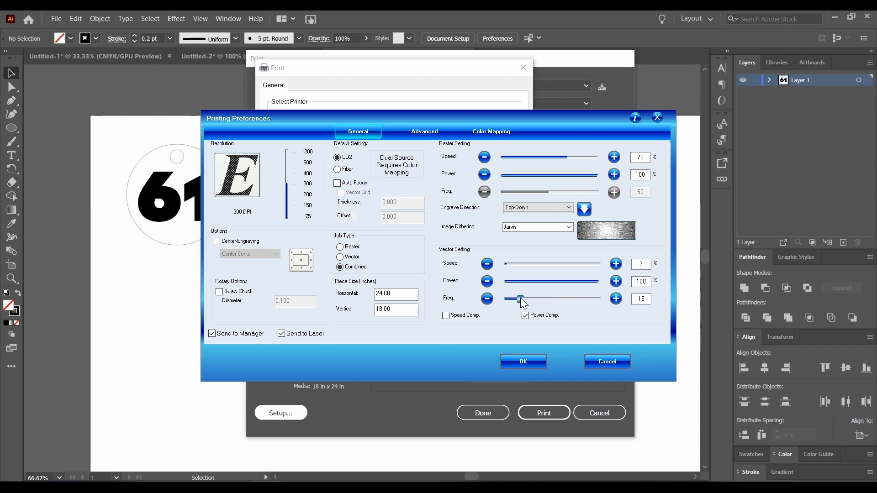
{"action": "left_click_drag", "start_coordinate": [518, 299], "coordinate": [588, 298]}
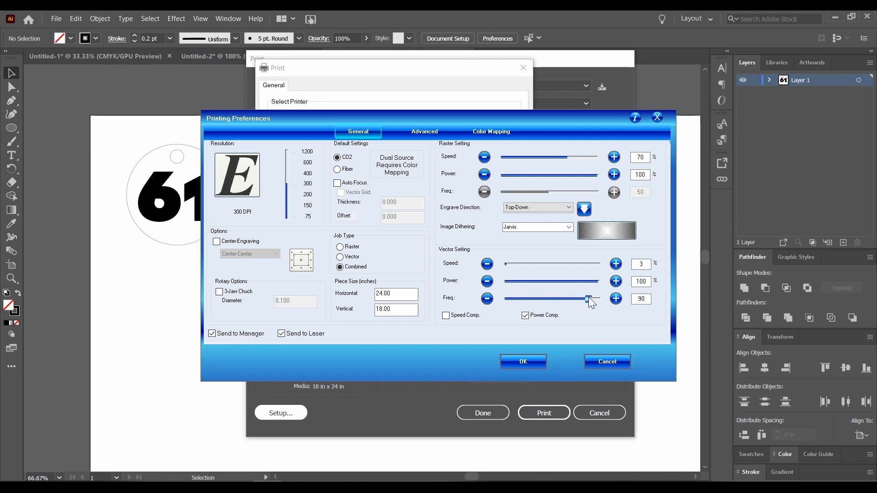
{"action": "left_click_drag", "start_coordinate": [587, 299], "coordinate": [552, 298]}
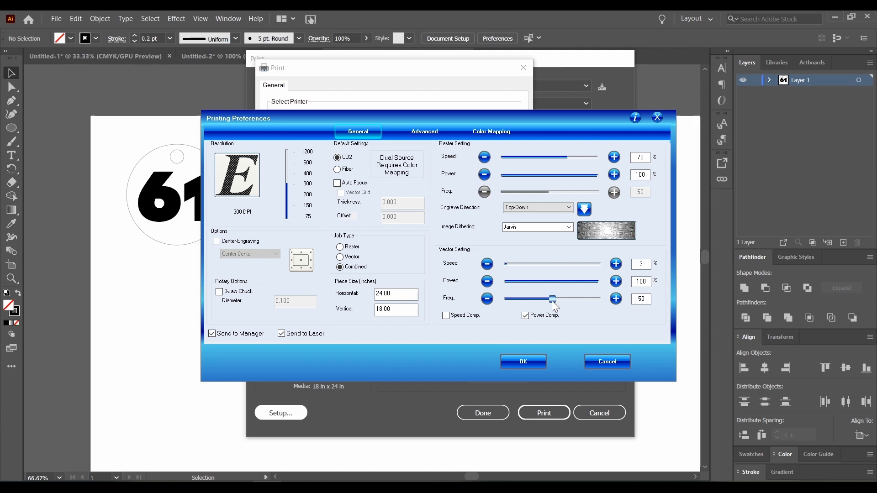
{"action": "left_click_drag", "start_coordinate": [552, 298], "coordinate": [514, 299]}
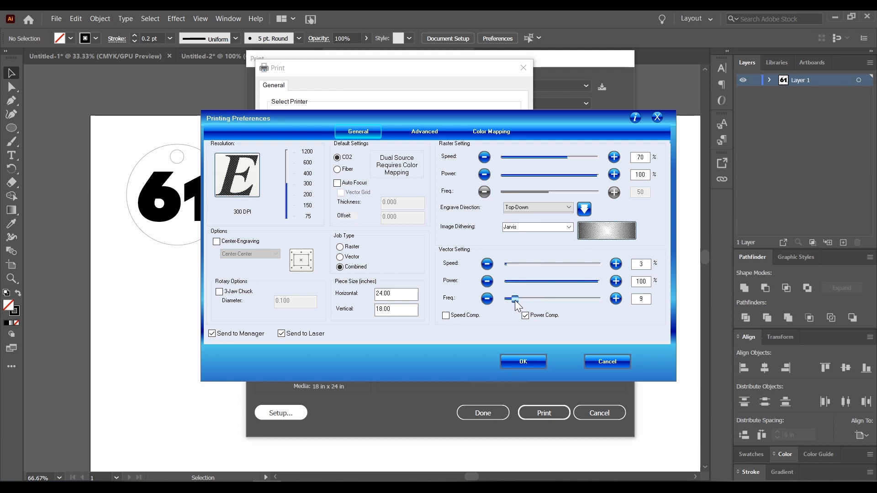
{"action": "left_click", "coordinate": [615, 299]}
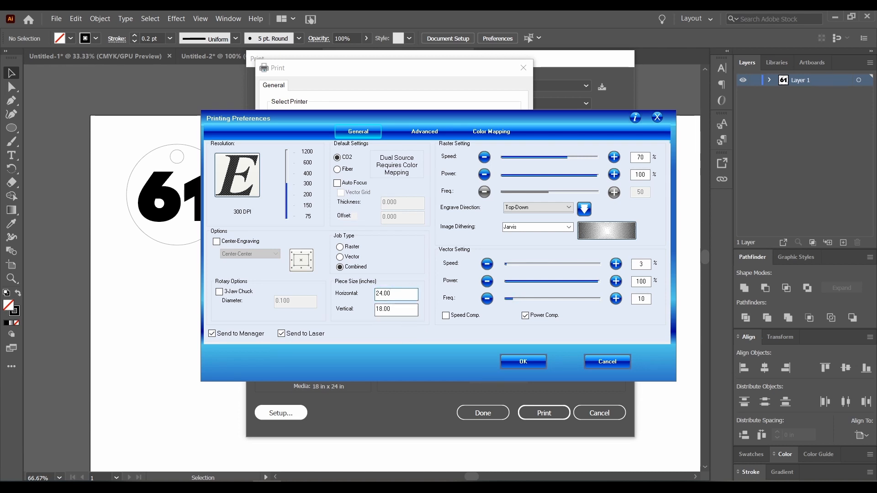
{"action": "left_click", "coordinate": [396, 309]}
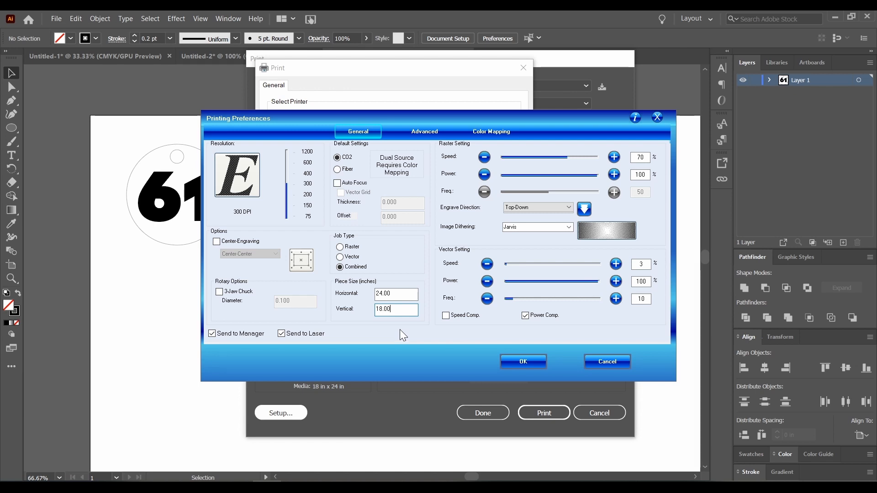
Accept the laser preferences and return to Illustrator's Print dialog with 24 x 18 in media
{"action": "left_click", "coordinate": [521, 362]}
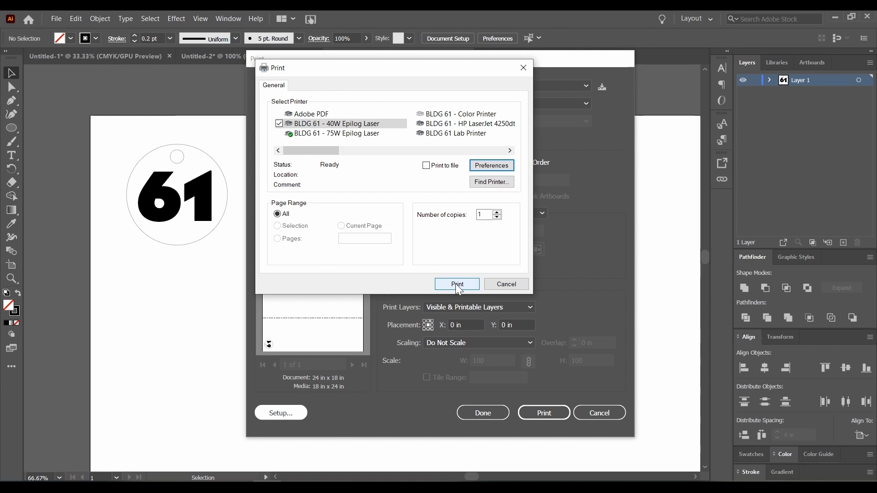
{"action": "left_click", "coordinate": [457, 284]}
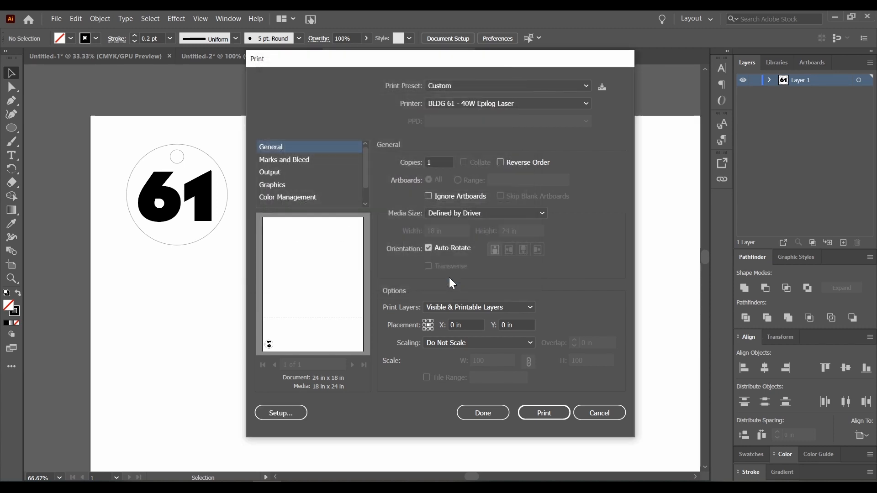
{"action": "mouse_move", "coordinate": [292, 315]}
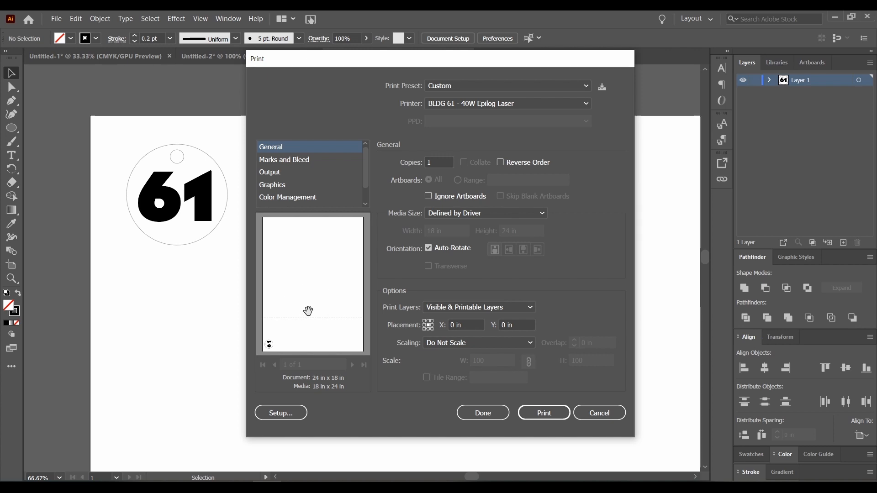
{"action": "mouse_move", "coordinate": [337, 412]}
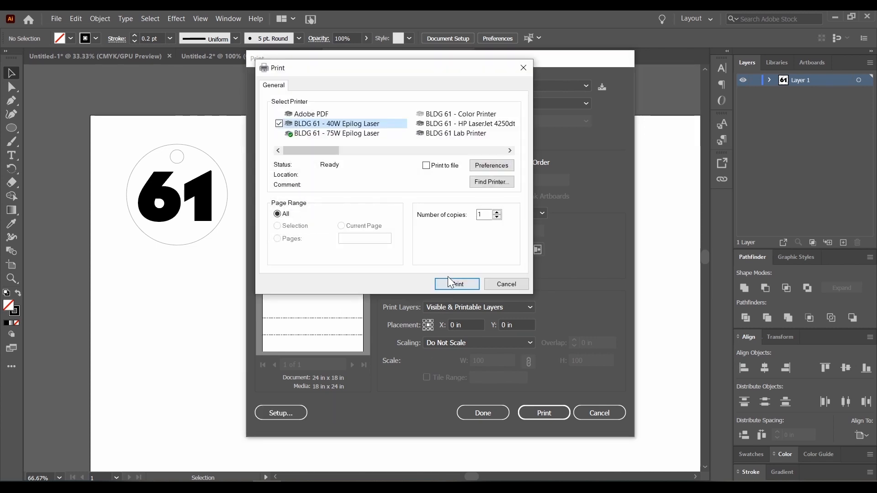
{"action": "left_click", "coordinate": [457, 284]}
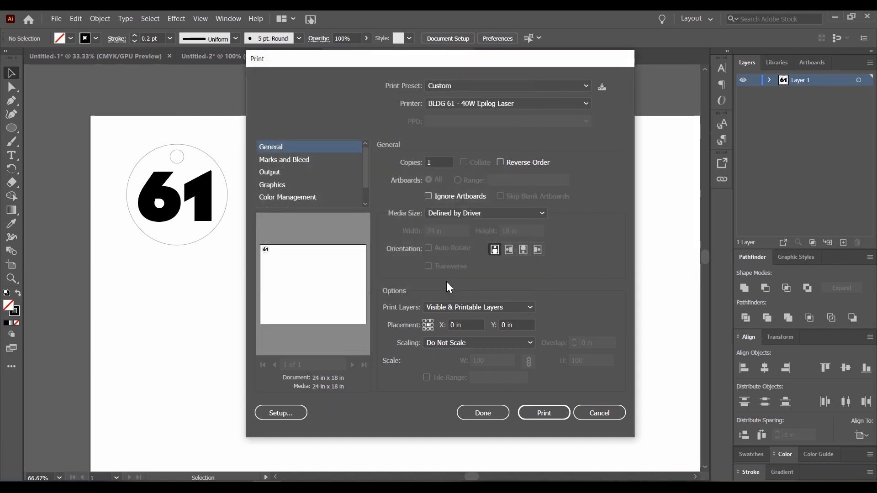